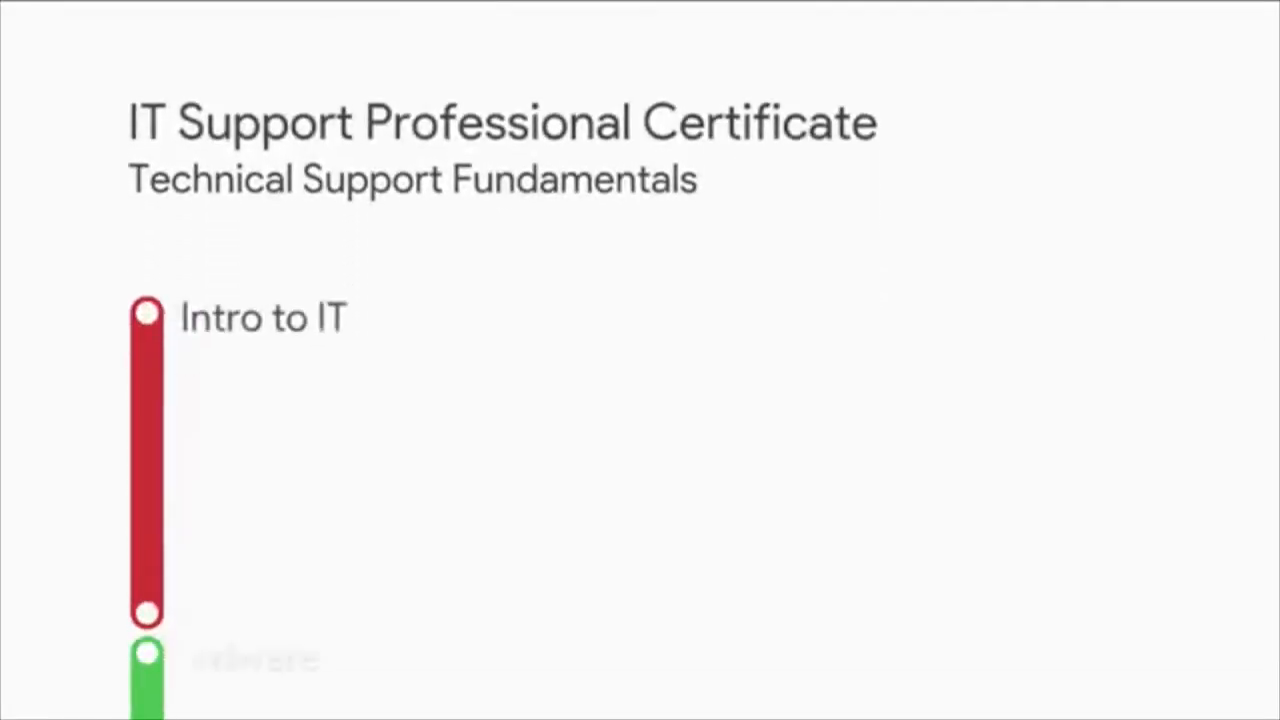
{"action": "scroll", "scroll_direction": "down", "scroll_amount": 3}
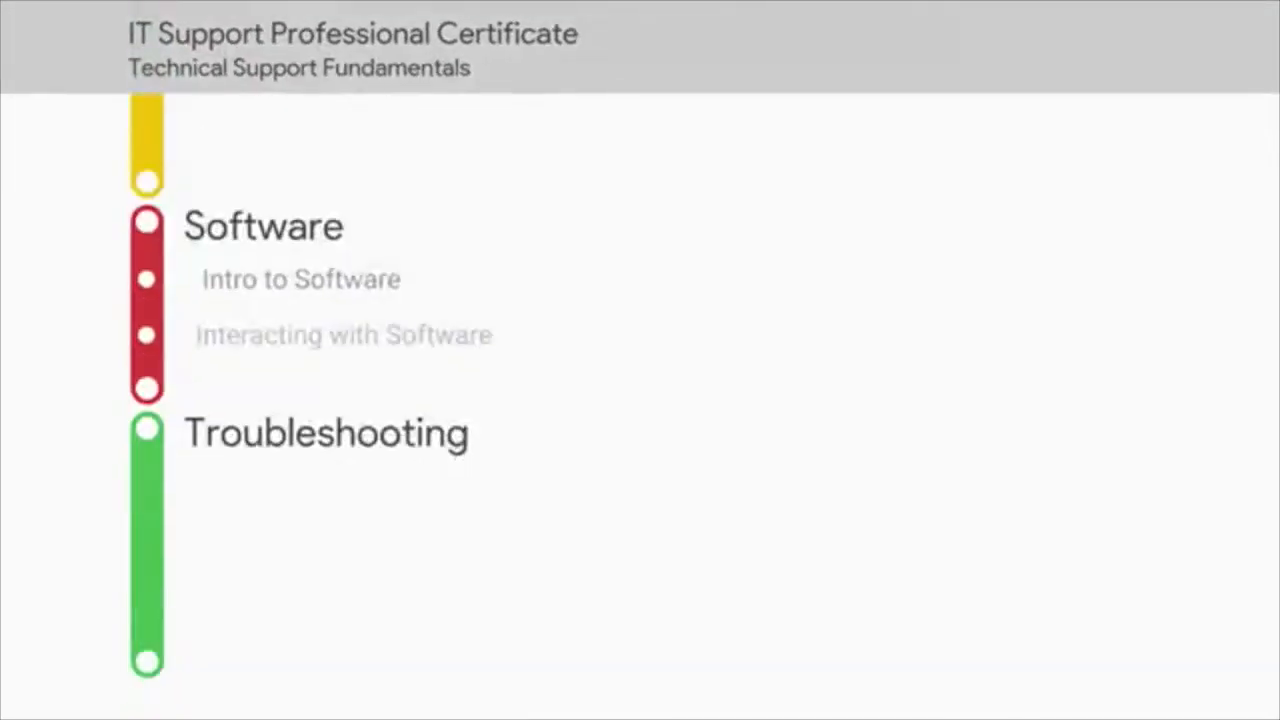